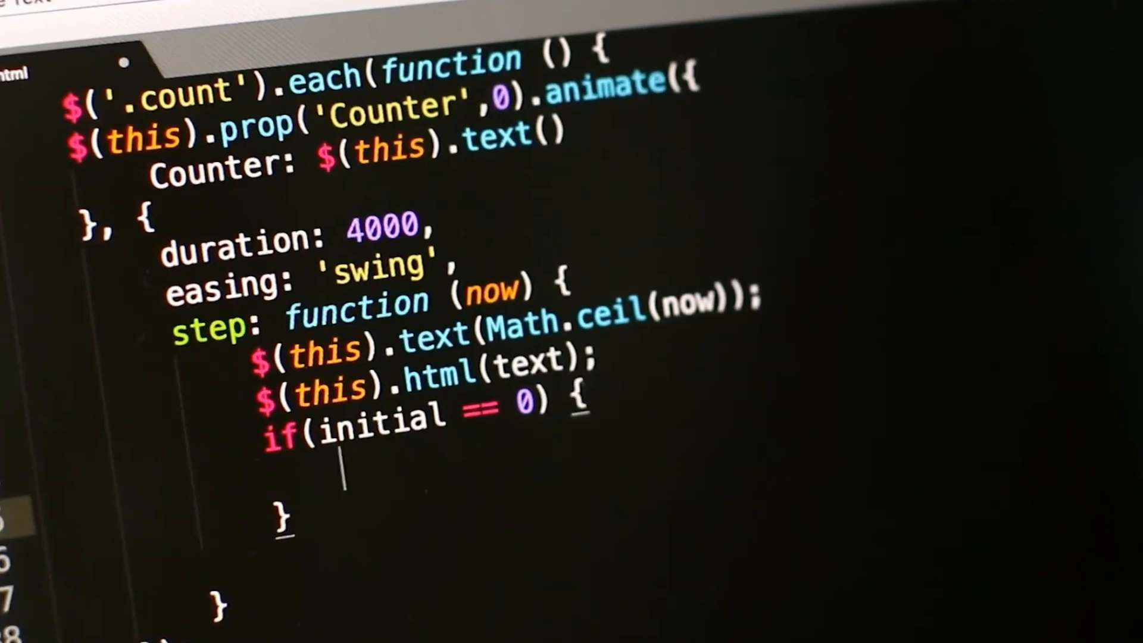
type("increment")
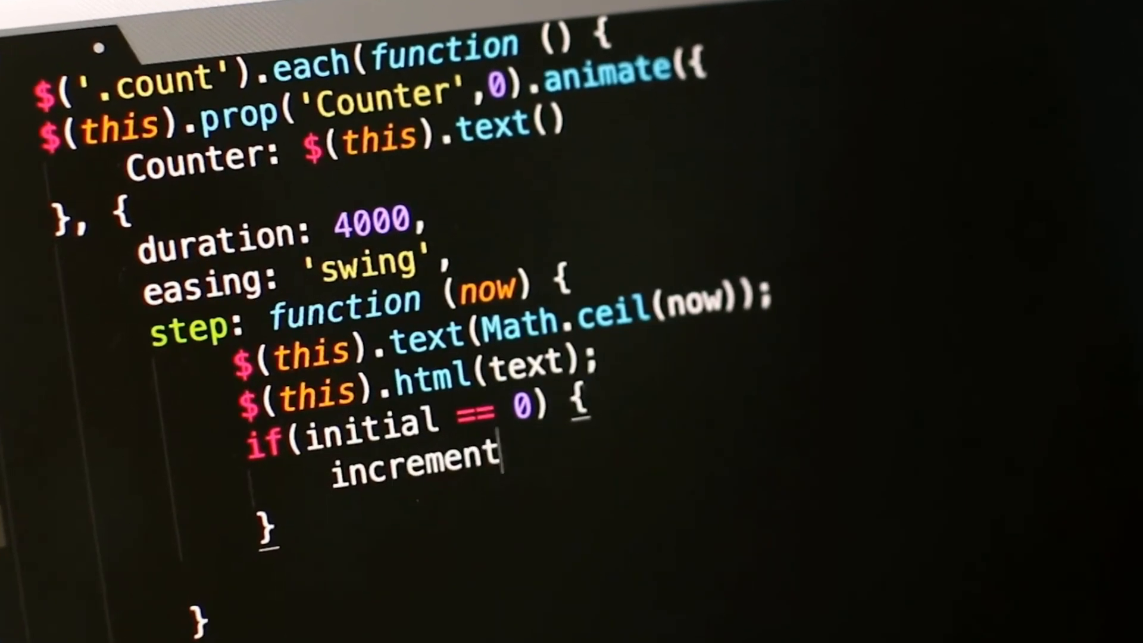